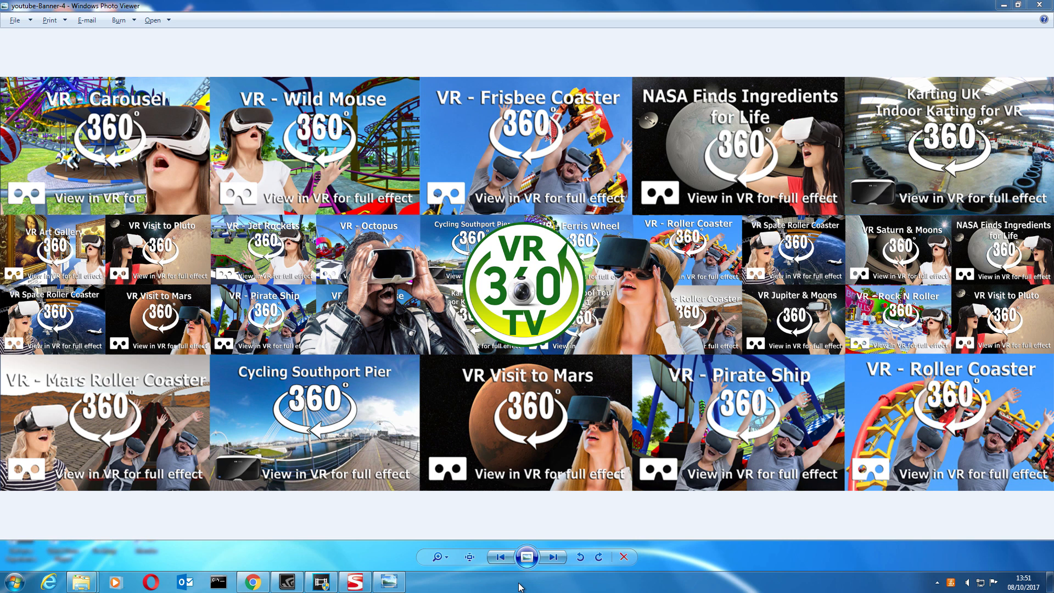
{"action": "mouse_move", "coordinate": [543, 486]}
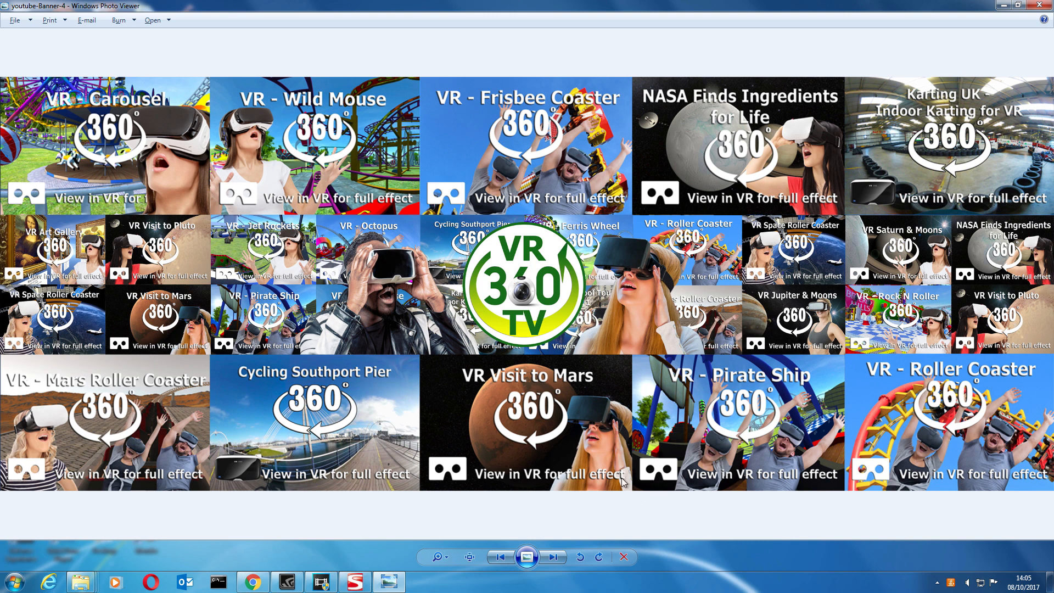
{"action": "mouse_move", "coordinate": [698, 512]}
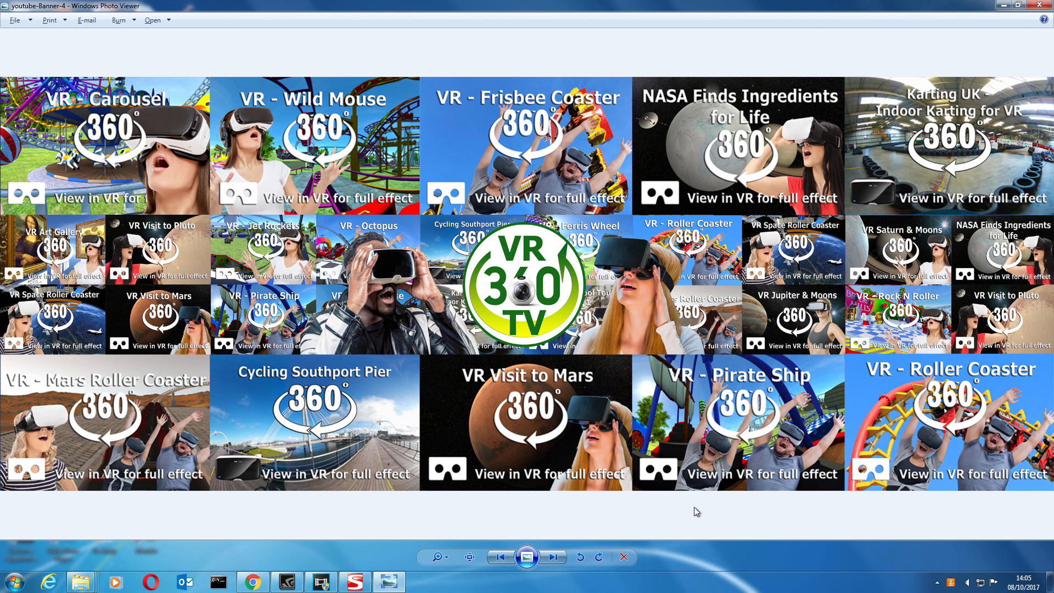
{"action": "mouse_move", "coordinate": [619, 494]}
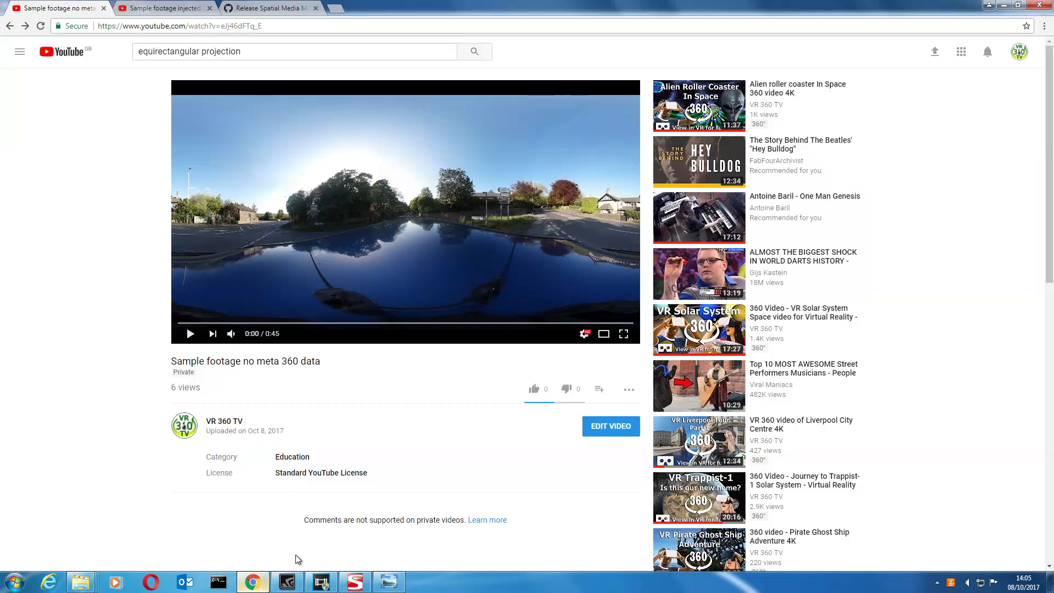
{"action": "mouse_move", "coordinate": [355, 229]}
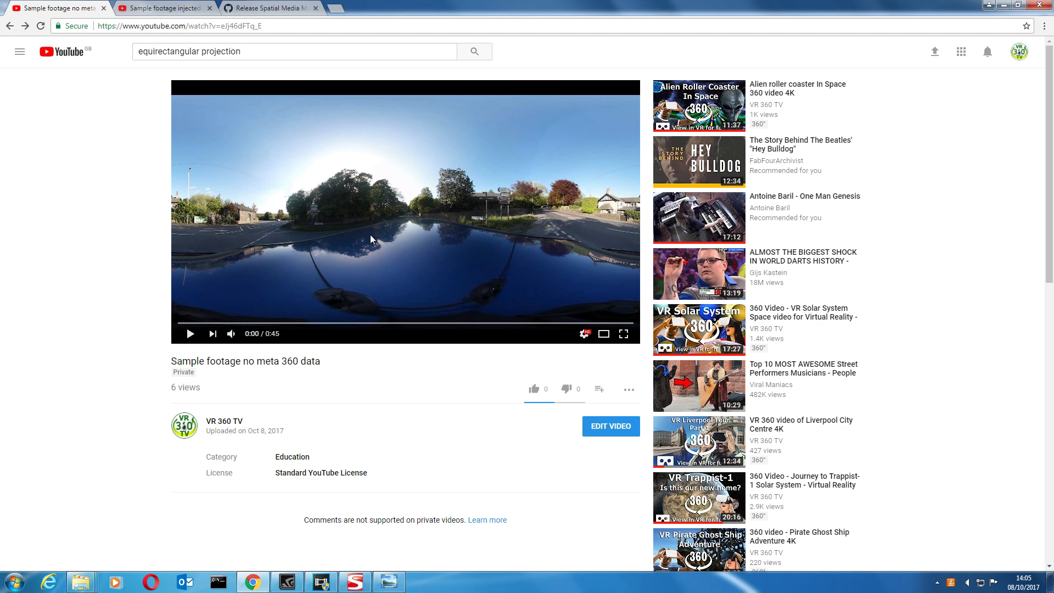
{"action": "mouse_move", "coordinate": [170, 186]}
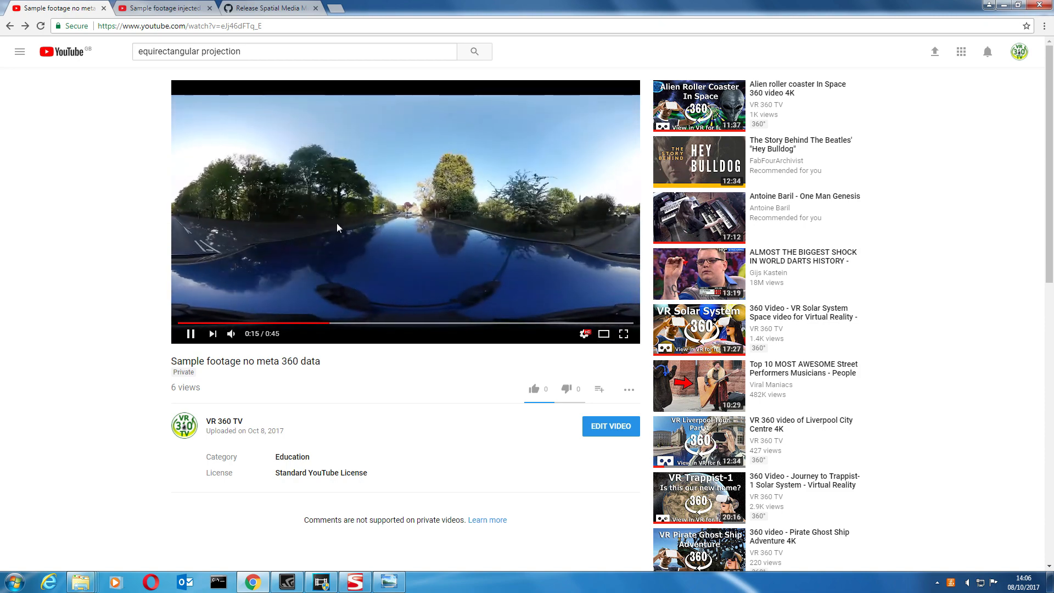
Play the 'Sample footage injected' YouTube video and look around inside its 360 view
{"action": "left_click", "coordinate": [162, 7]}
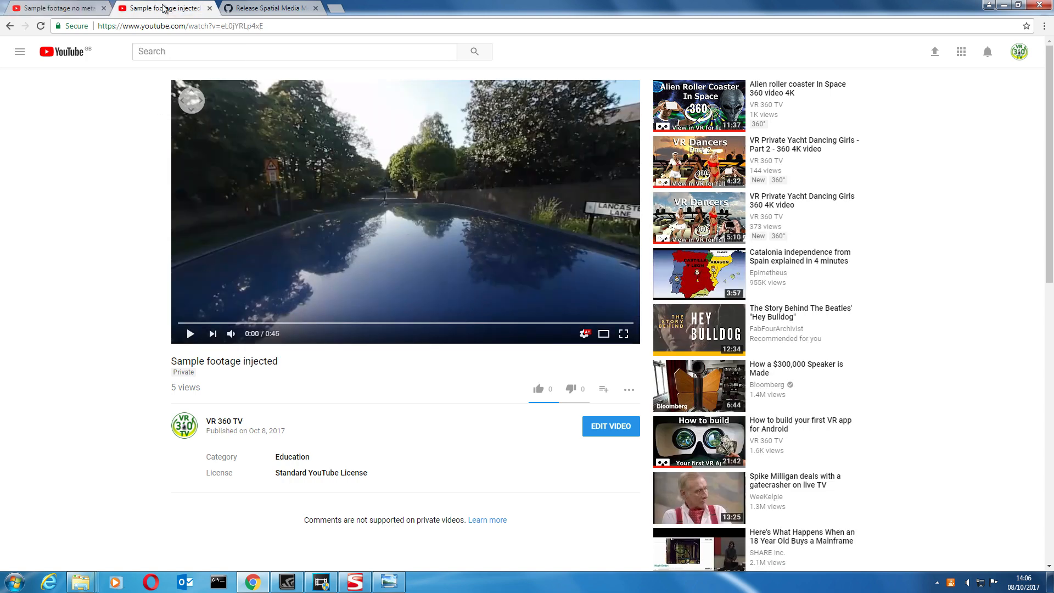
{"action": "left_click", "coordinate": [190, 334]}
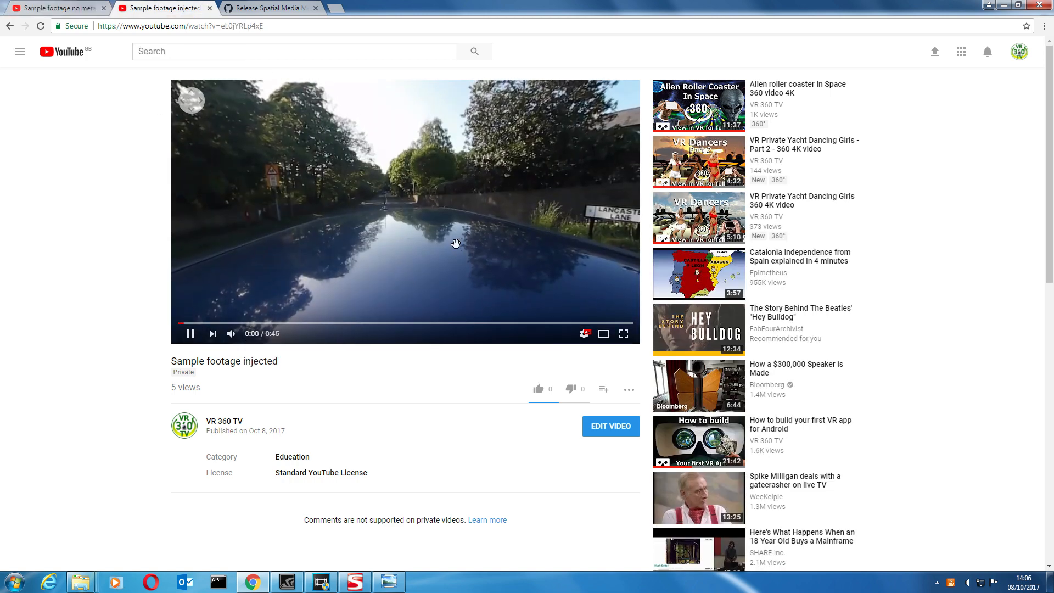
{"action": "left_click", "coordinate": [190, 334]}
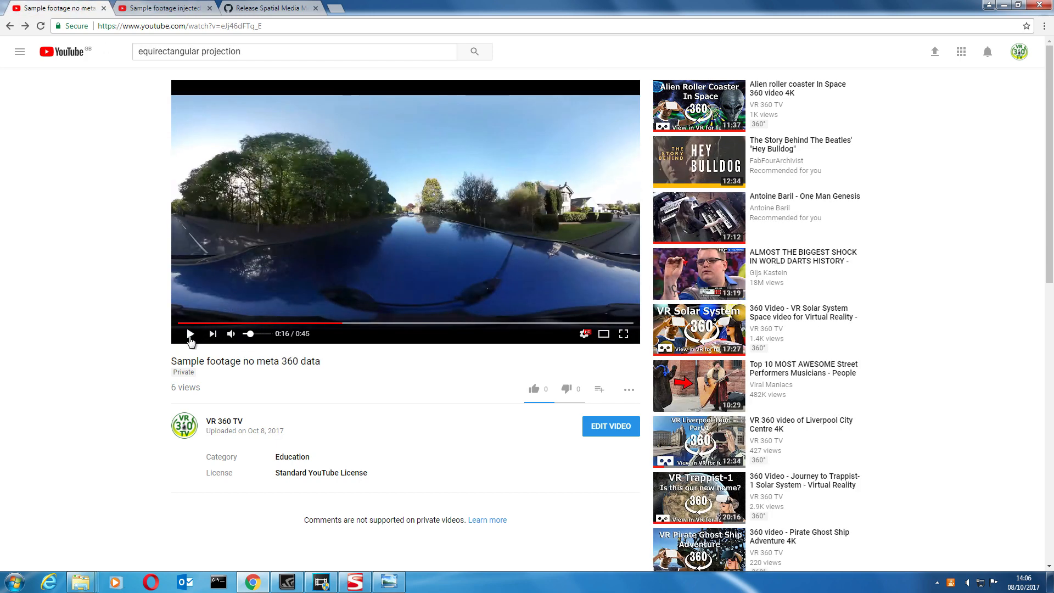
{"action": "left_click", "coordinate": [190, 334]}
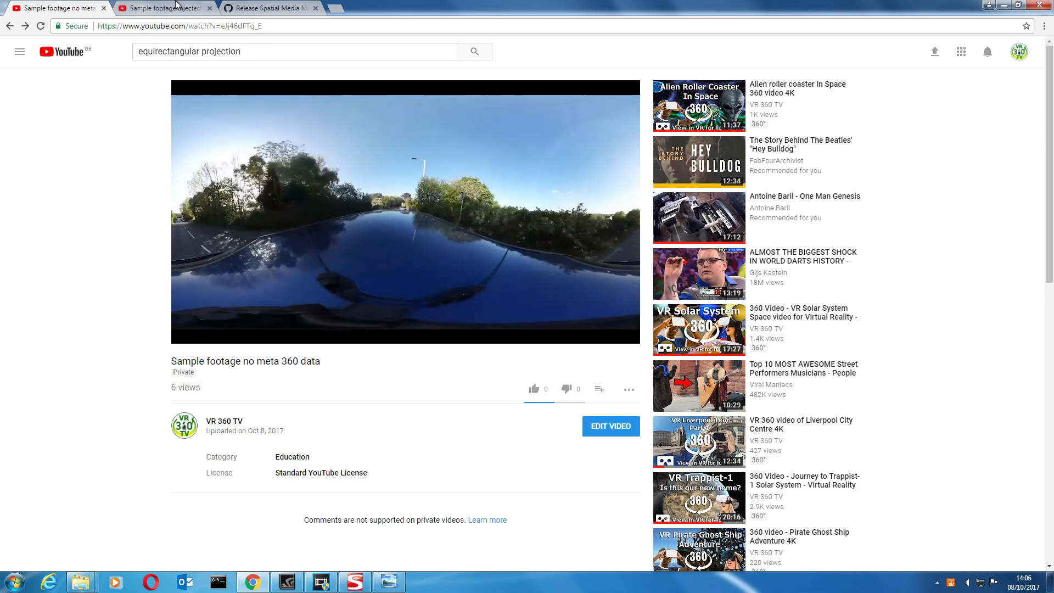
Return to the no-metadata sample, then go to the Spatial Media Metadata Injector release page
{"action": "left_click", "coordinate": [161, 8]}
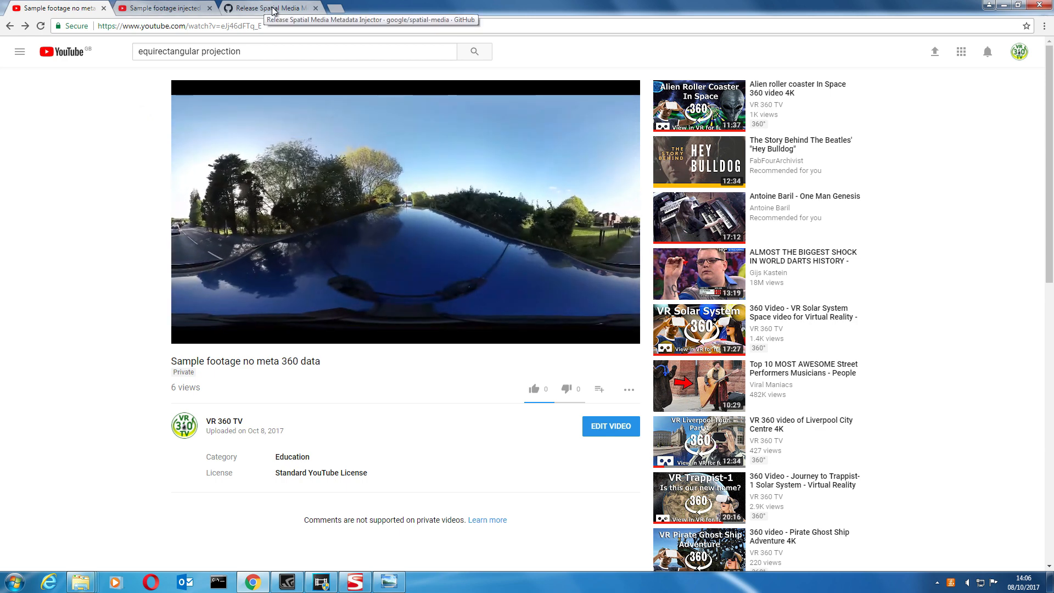
{"action": "left_click", "coordinate": [269, 7]}
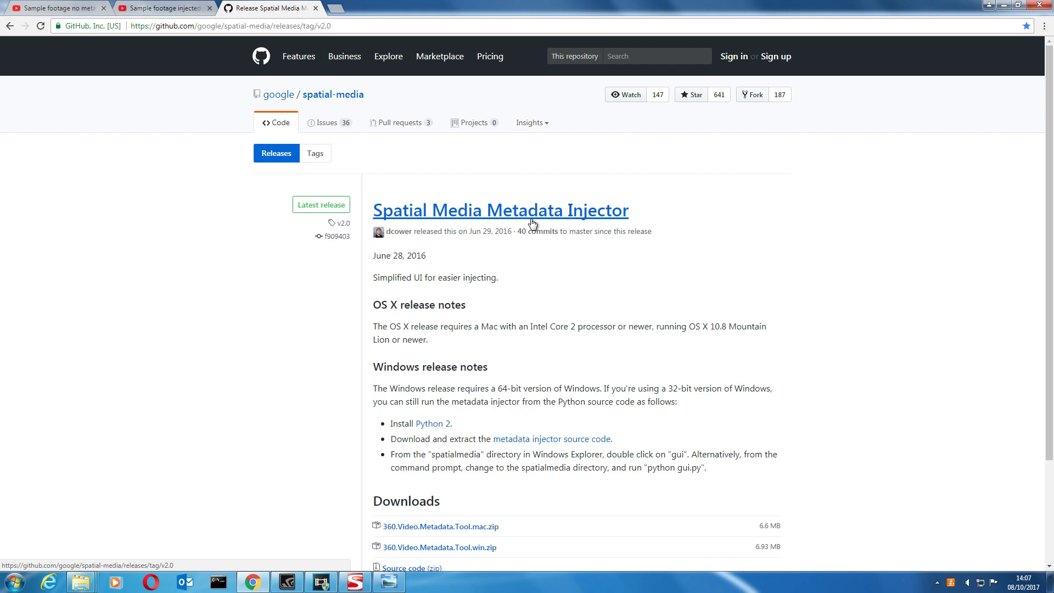
{"action": "mouse_move", "coordinate": [608, 303]}
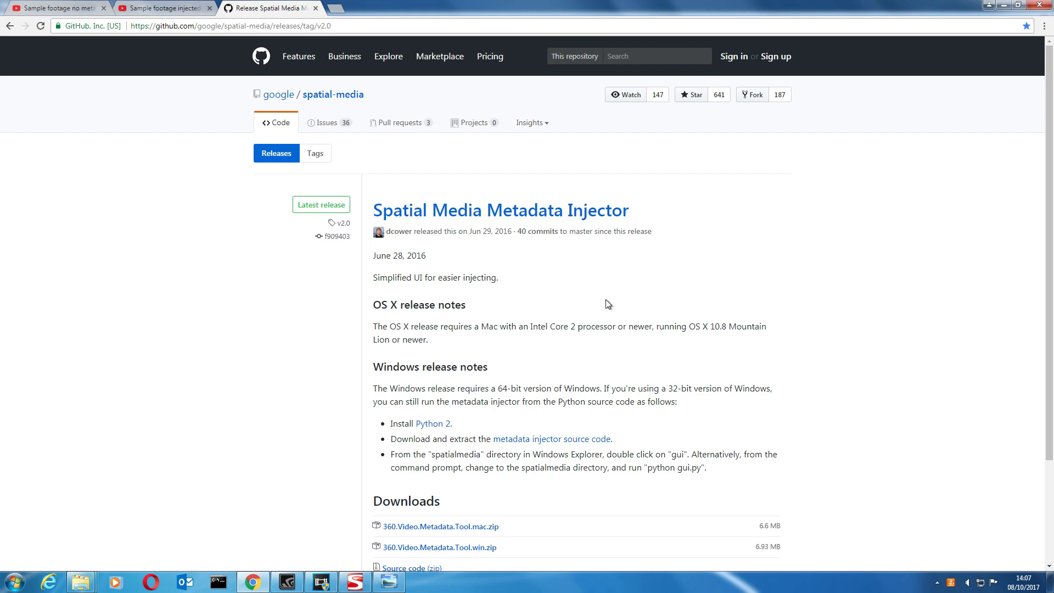
{"action": "mouse_move", "coordinate": [533, 211]}
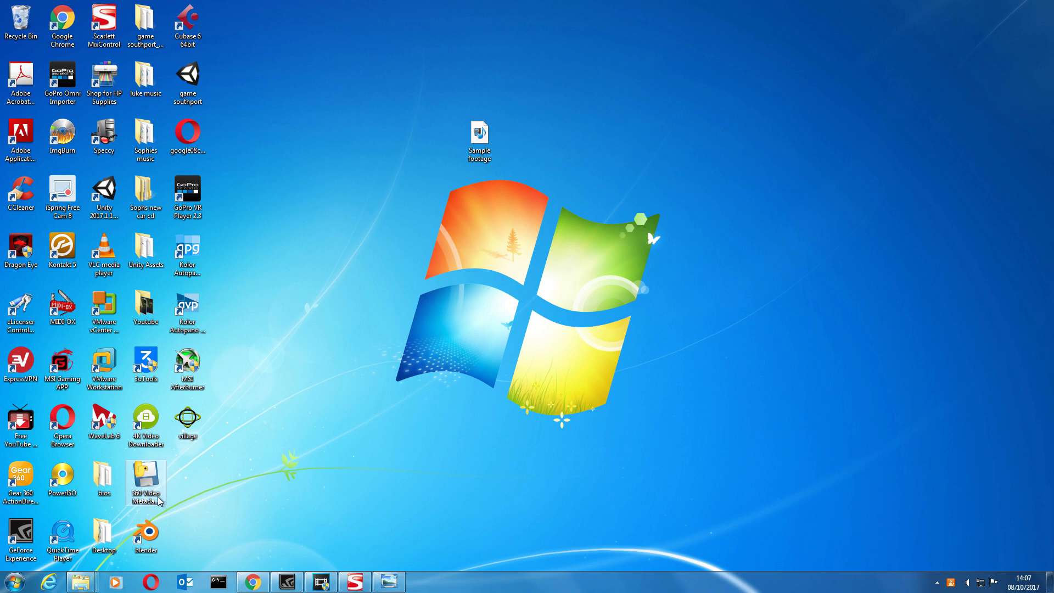
Select the 360 Video Metadata Tool icon on the desktop
{"action": "left_click", "coordinate": [145, 478]}
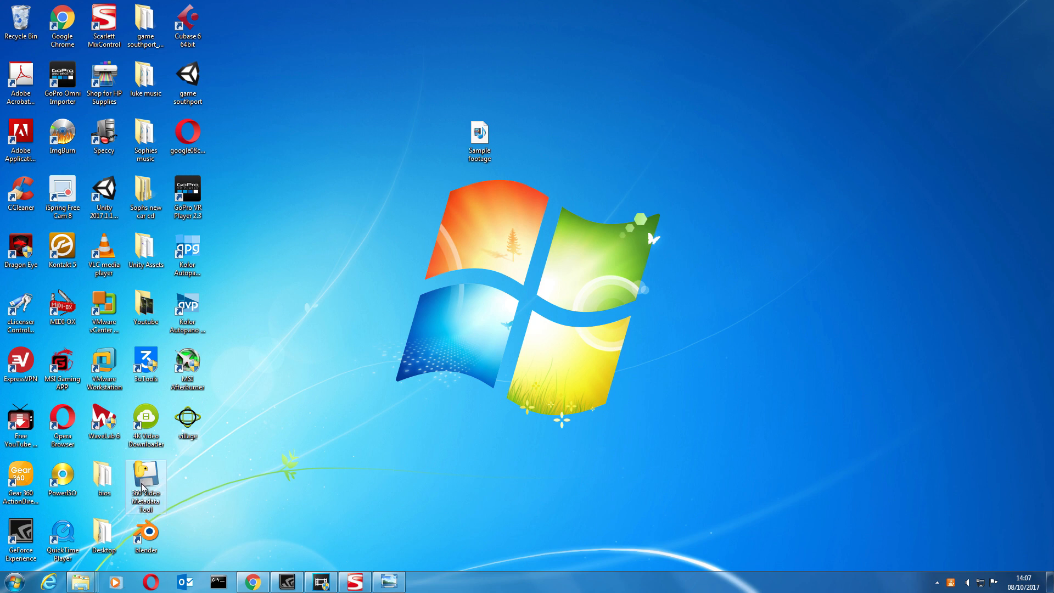
Launch the 360 Video Metadata Tool, allowing the unverified app to run
{"action": "double_click", "coordinate": [145, 484]}
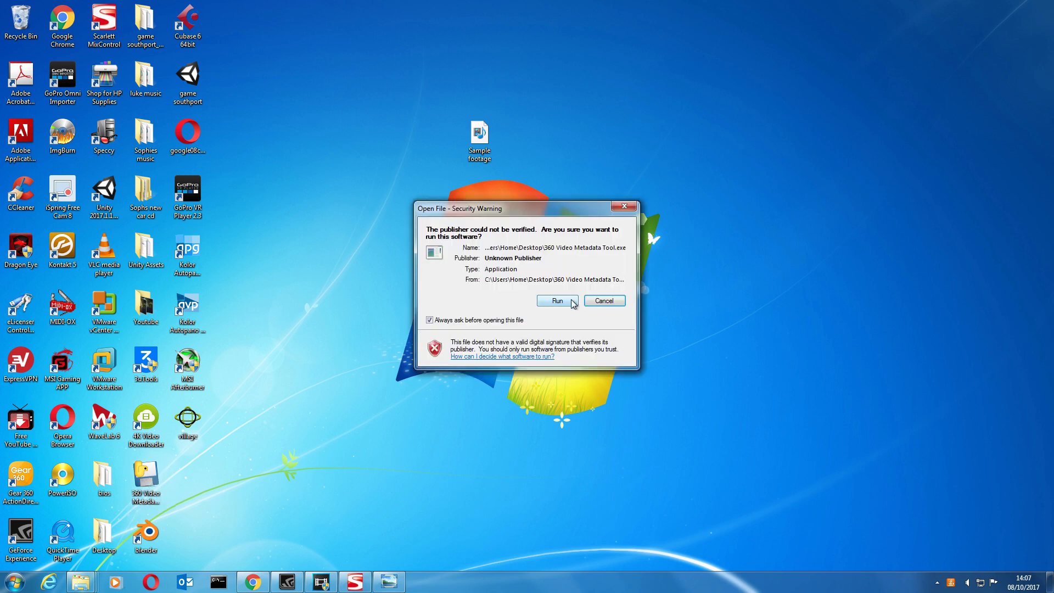
{"action": "left_click", "coordinate": [603, 301]}
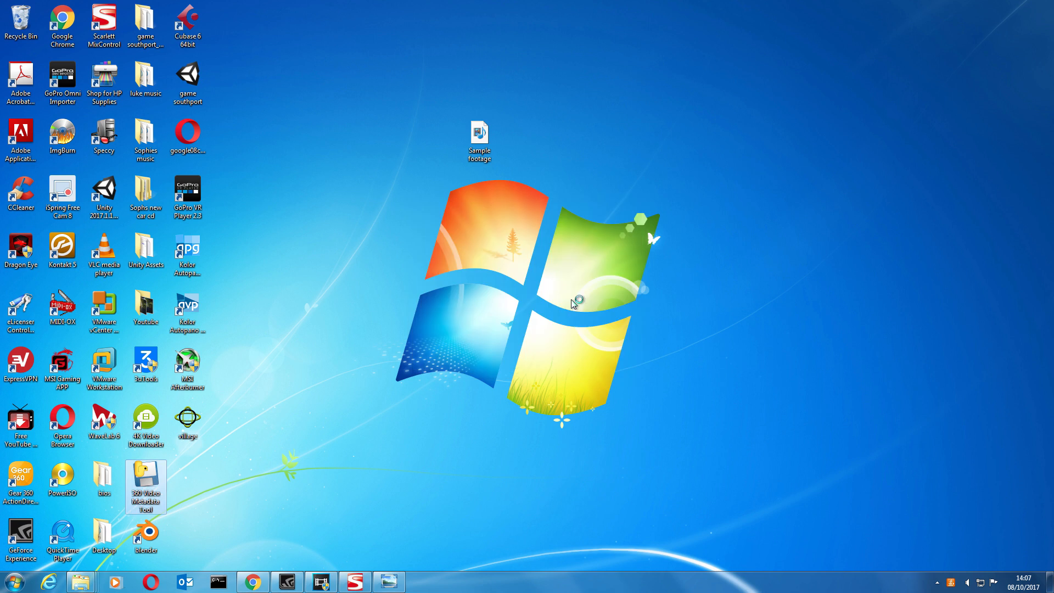
{"action": "double_click", "coordinate": [145, 483]}
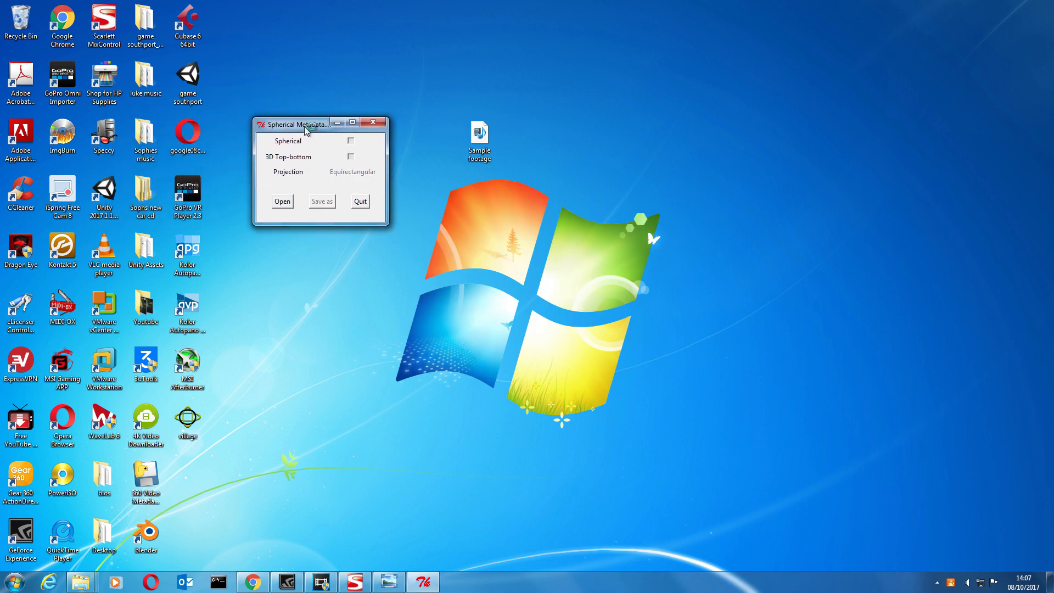
Load Sample footage into the injector (no metadata found) and tick Spherical
{"action": "left_click", "coordinate": [282, 201]}
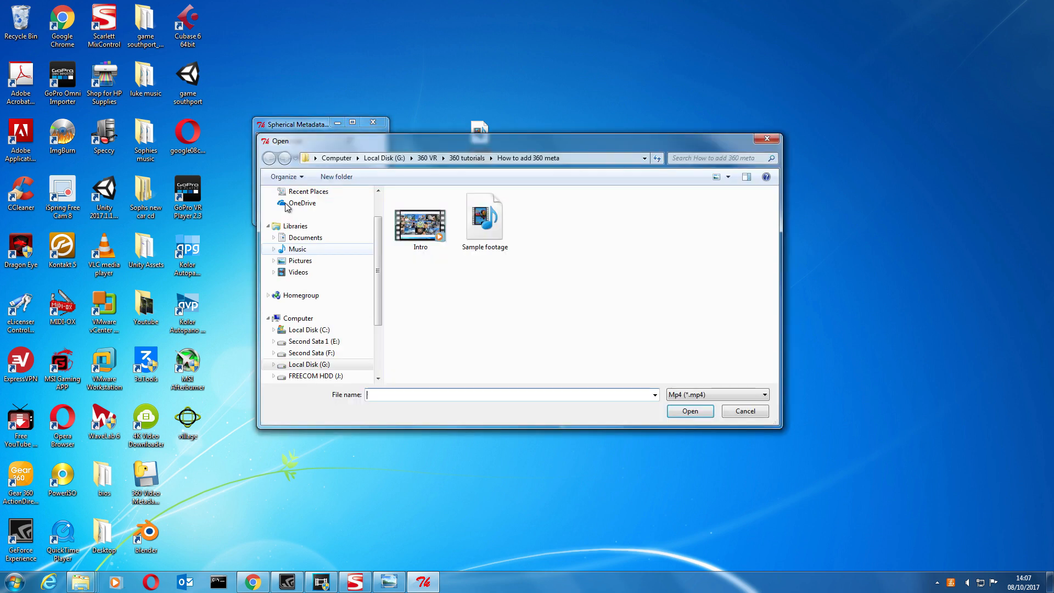
{"action": "left_click", "coordinate": [484, 216]}
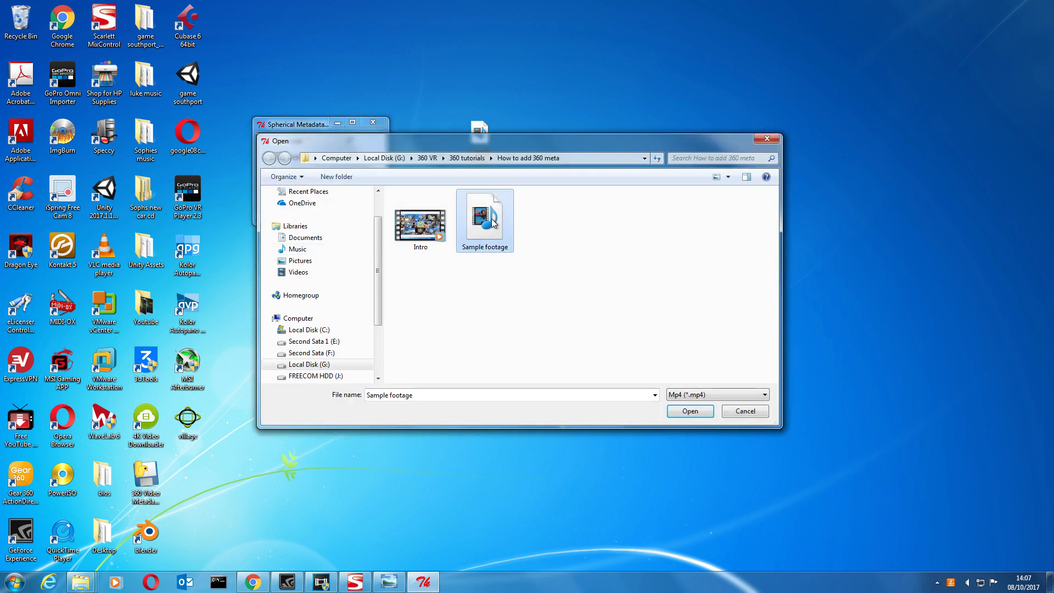
{"action": "left_click", "coordinate": [690, 411]}
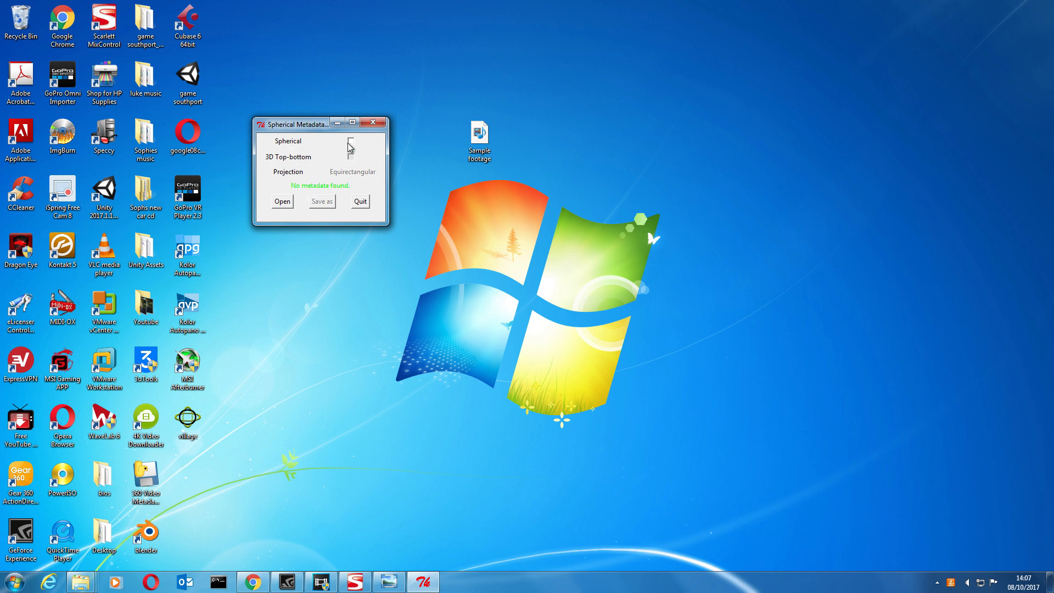
{"action": "left_click", "coordinate": [350, 142]}
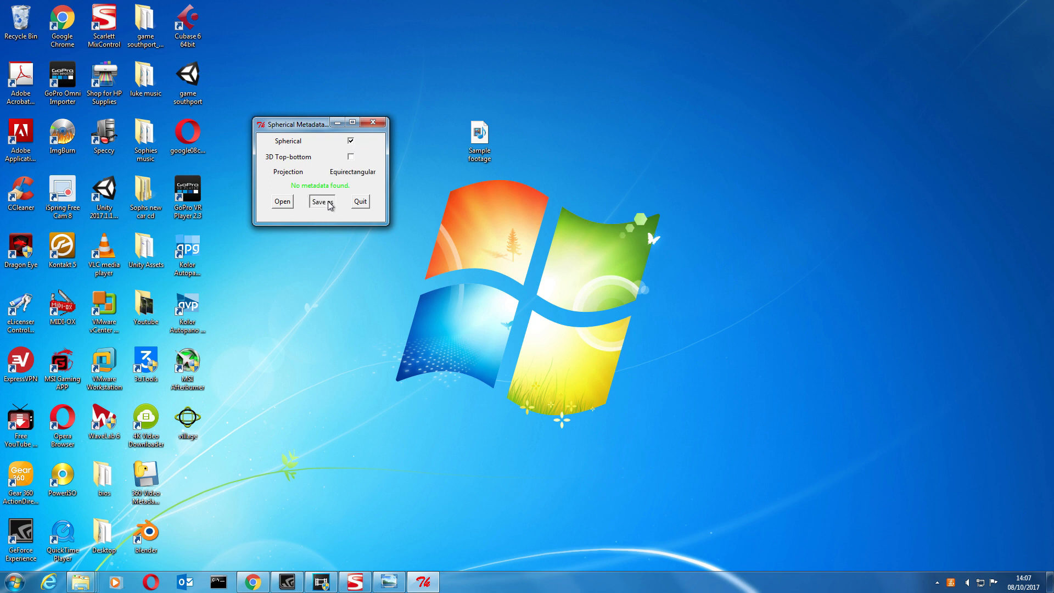
Save the copy as Sample footage_injected.mp4 and check it in the folder beside the original
{"action": "left_click", "coordinate": [321, 202]}
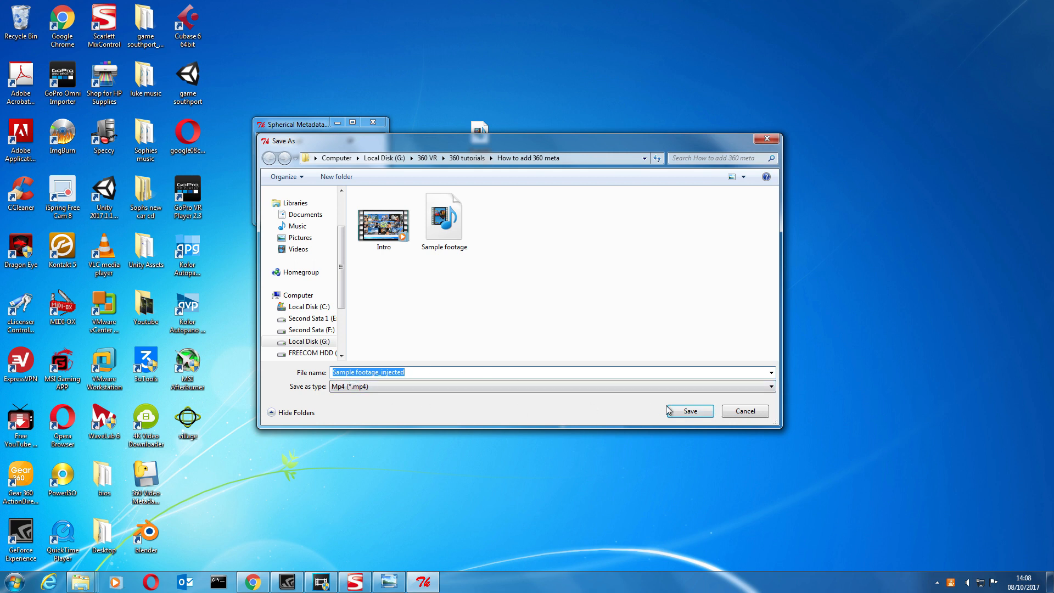
{"action": "left_click", "coordinate": [689, 410]}
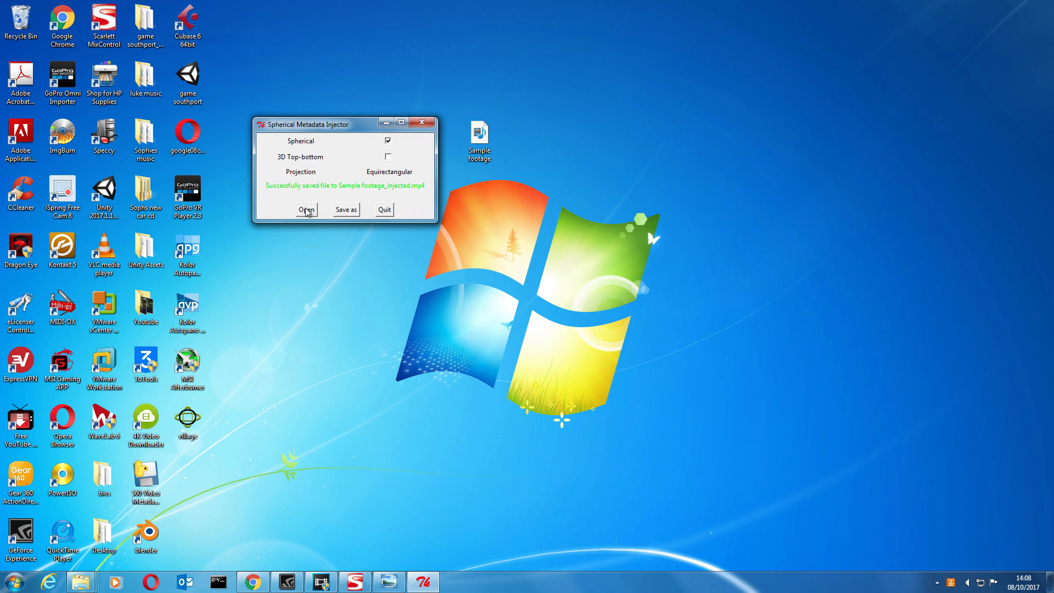
{"action": "left_click", "coordinate": [307, 209]}
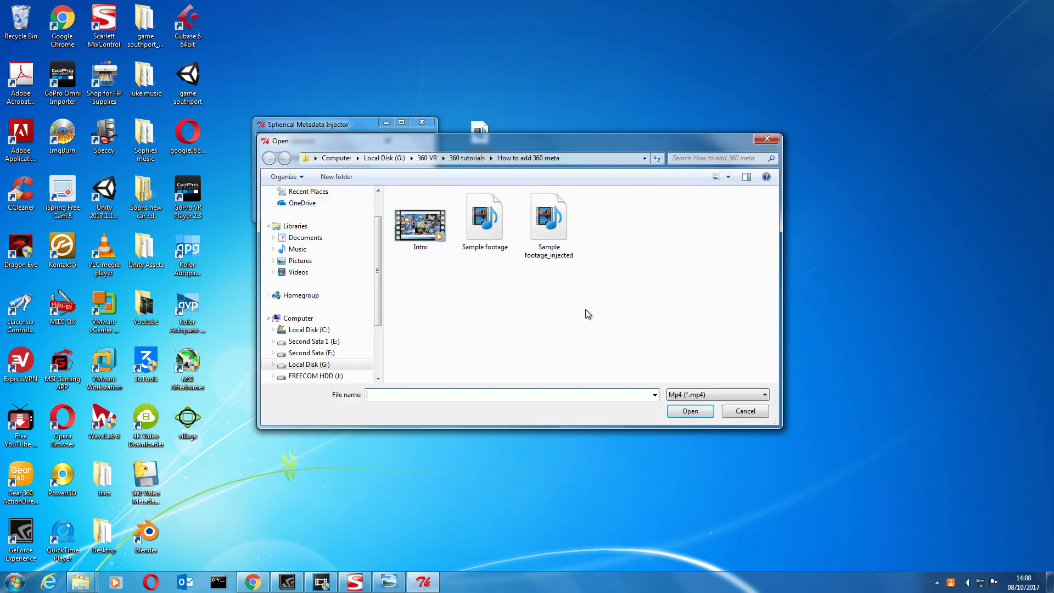
{"action": "mouse_move", "coordinate": [553, 235]}
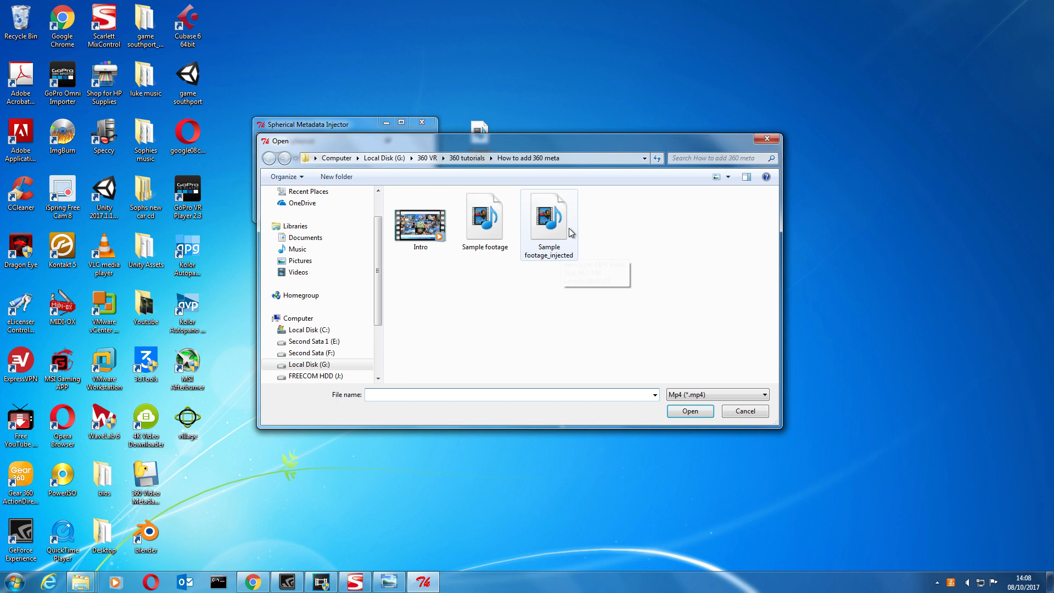
{"action": "mouse_move", "coordinate": [589, 242]}
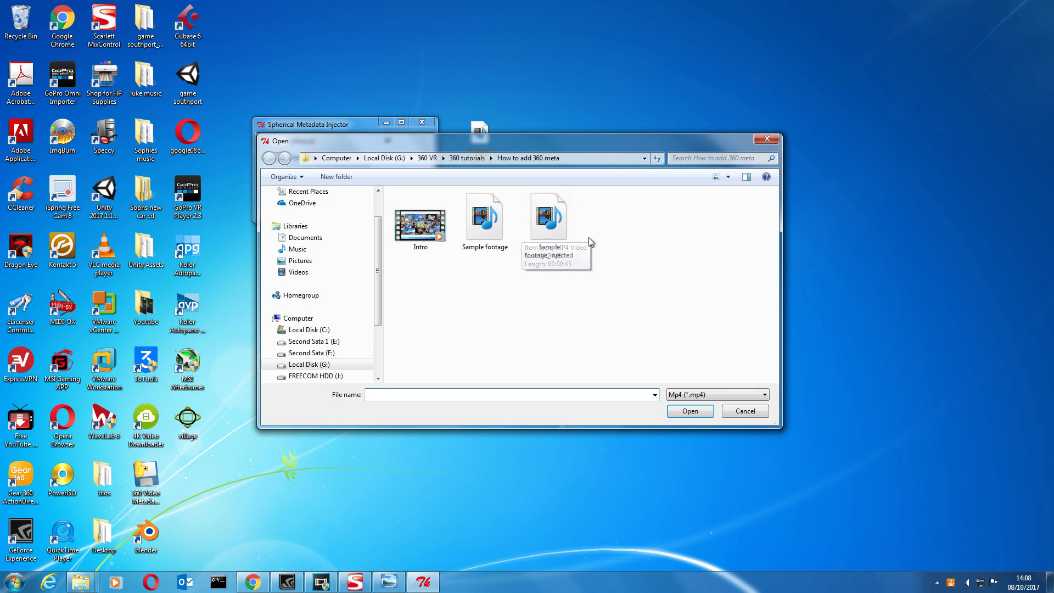
{"action": "mouse_move", "coordinate": [589, 216]}
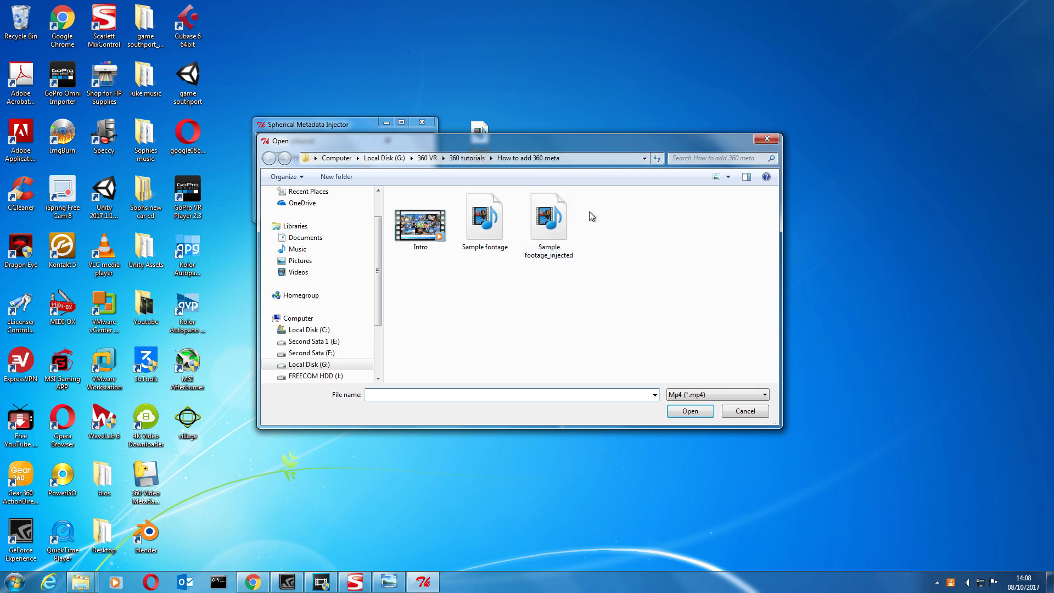
{"action": "left_click", "coordinate": [549, 218]}
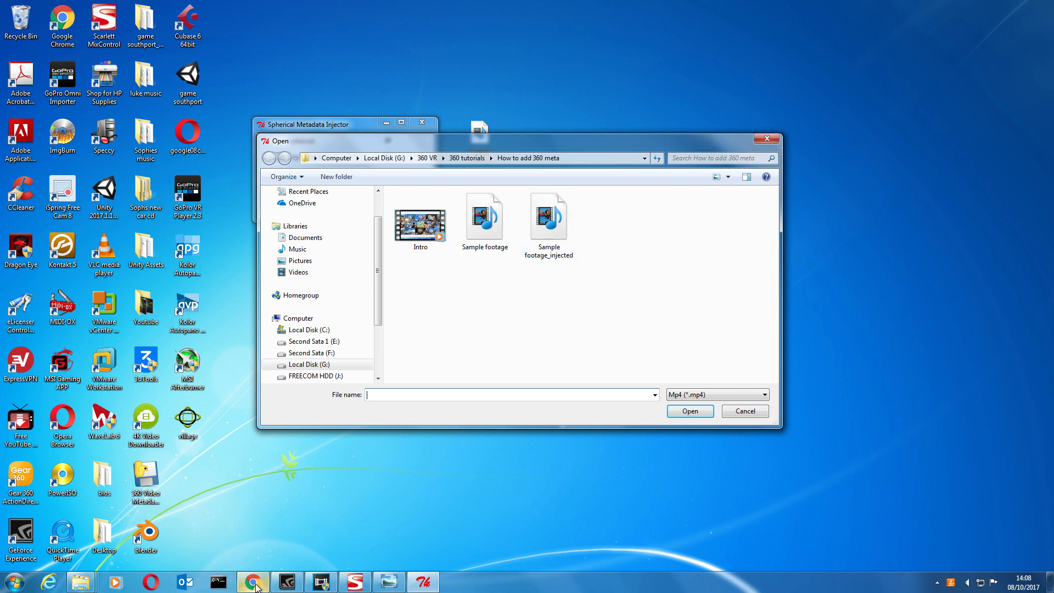
Return to the 'Sample footage injected' YouTube video playing as a 360 view
{"action": "left_click", "coordinate": [251, 583]}
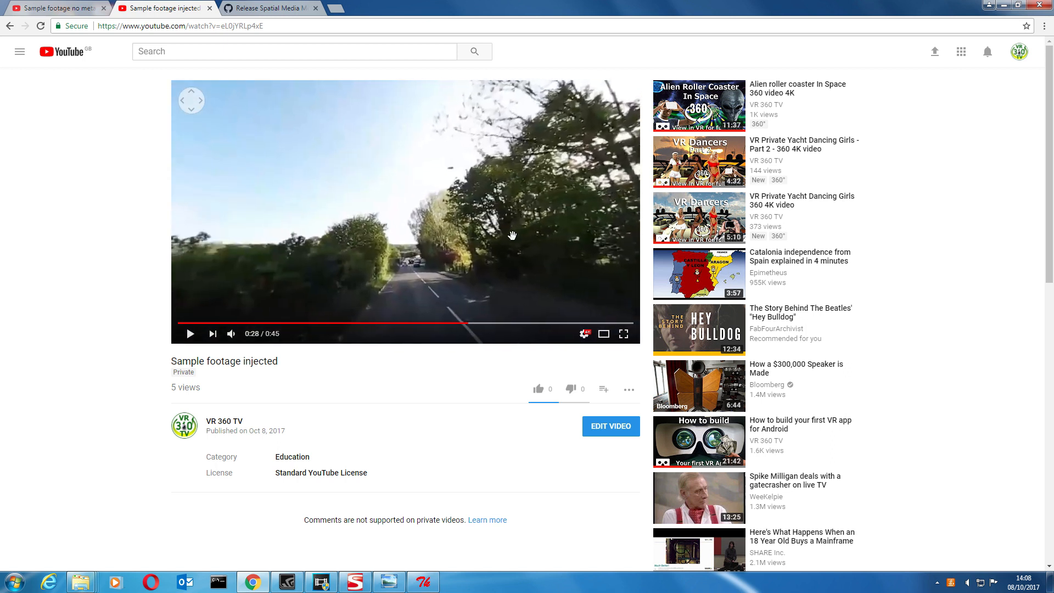
{"action": "mouse_move", "coordinate": [431, 233]}
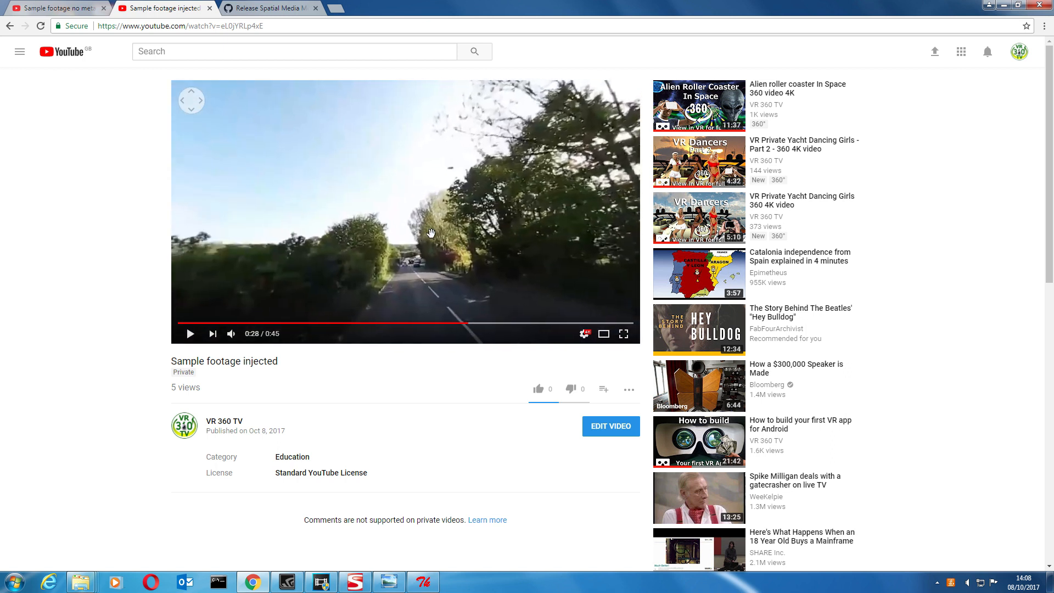